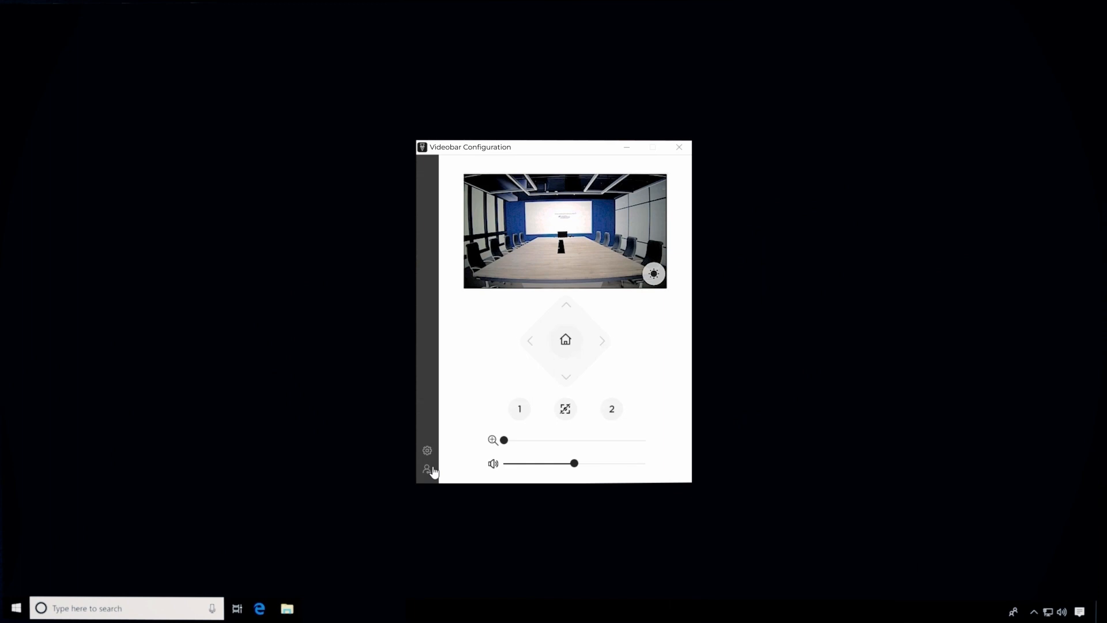
pyautogui.click(427, 469)
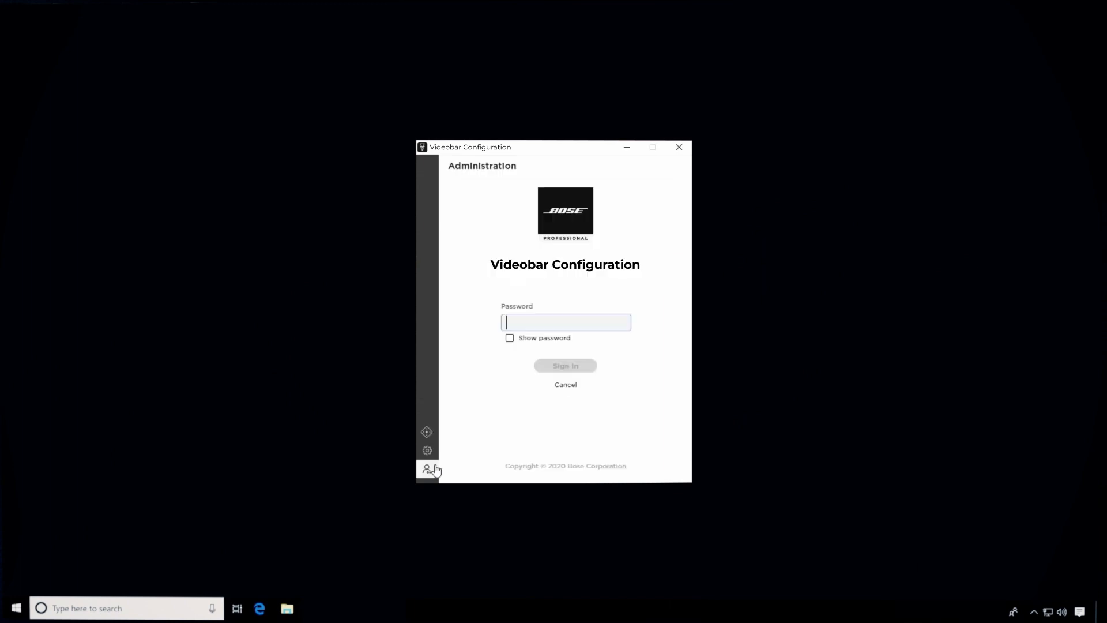
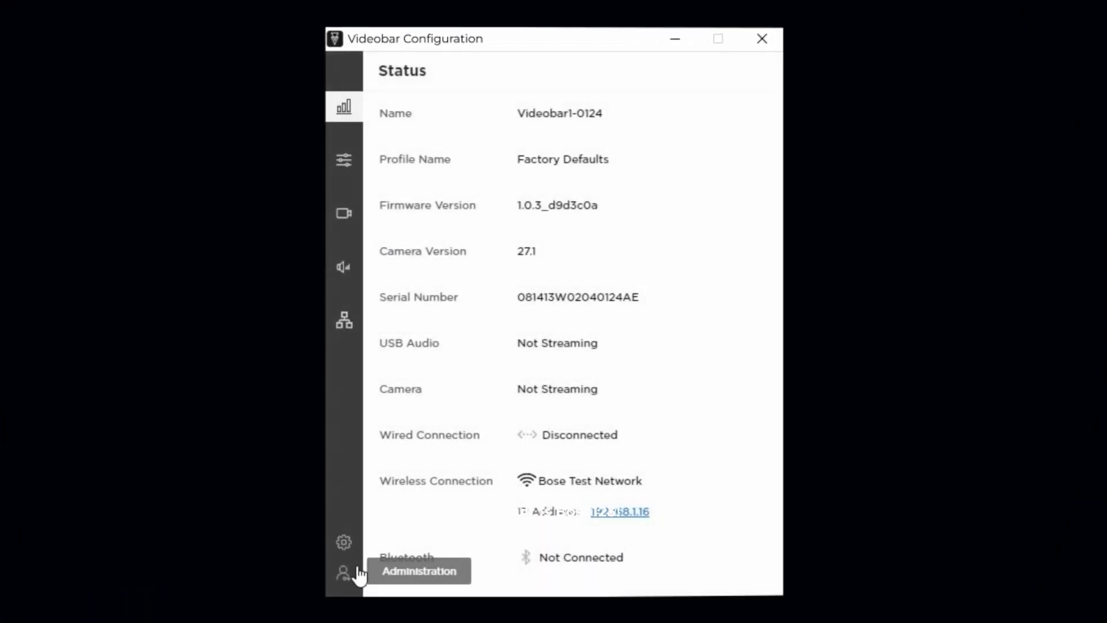
pyautogui.moveTo(351, 169)
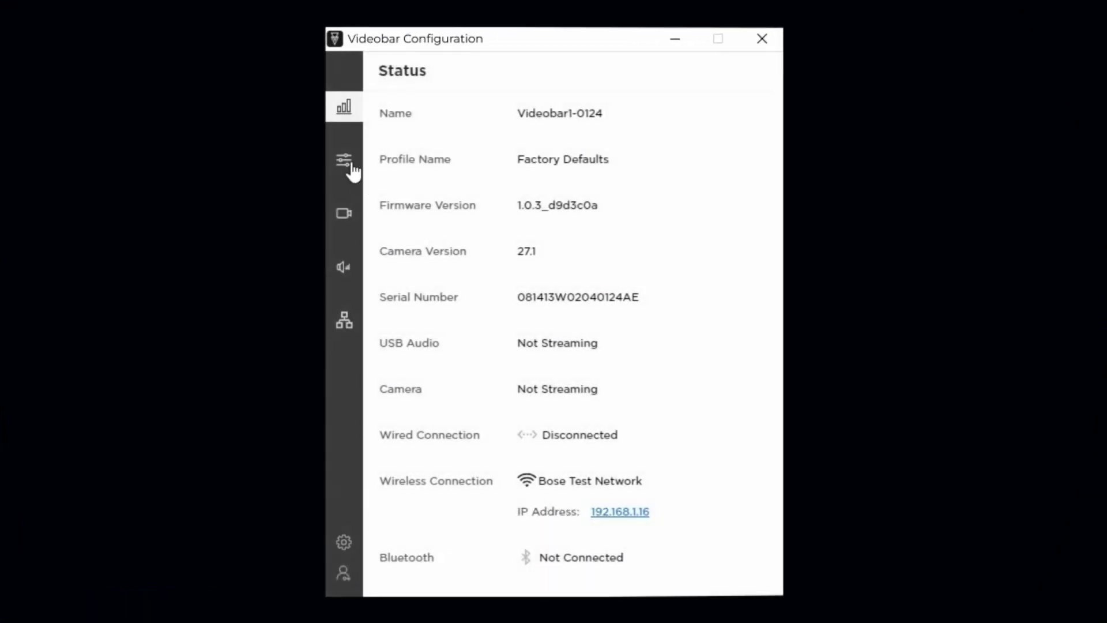
# - Disable Camera access under User Access, greying out Autoframe Access
pyautogui.click(343, 159)
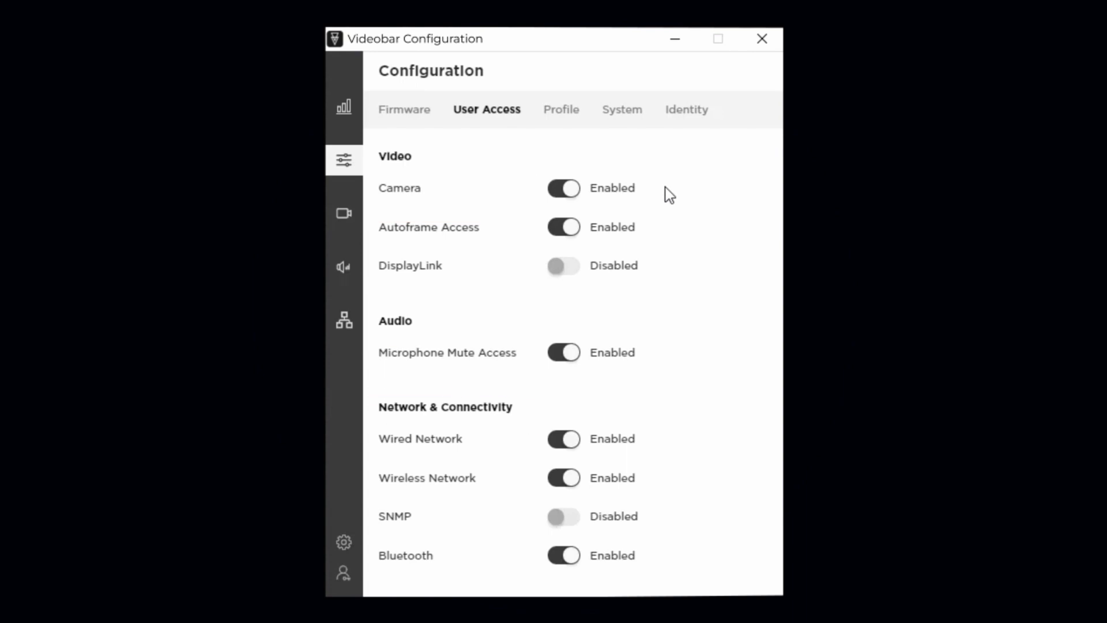
pyautogui.click(563, 188)
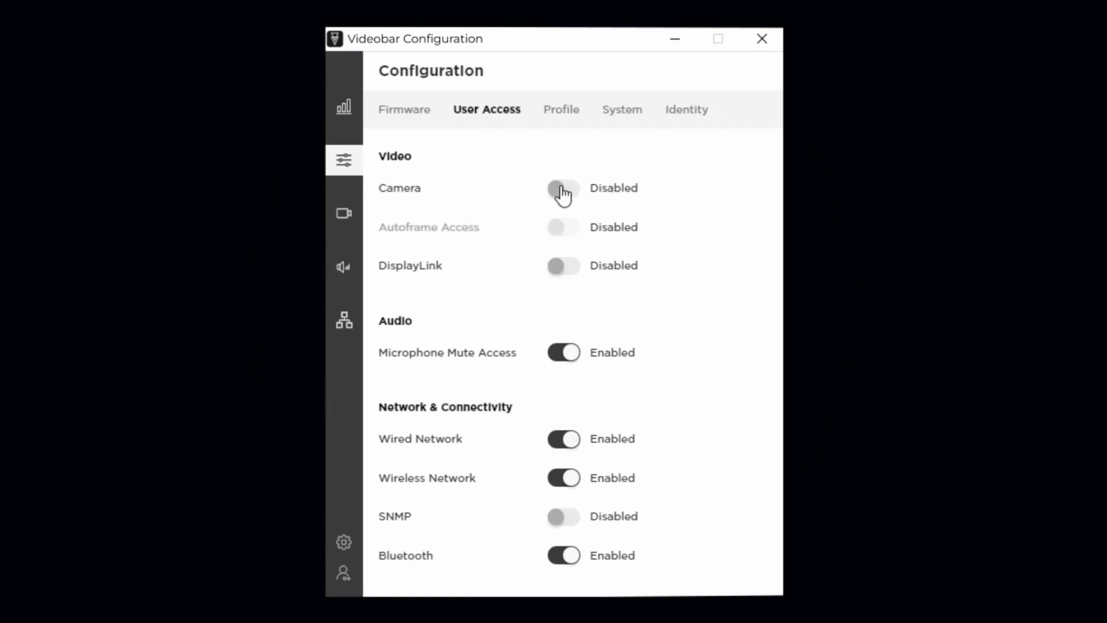
pyautogui.moveTo(643, 201)
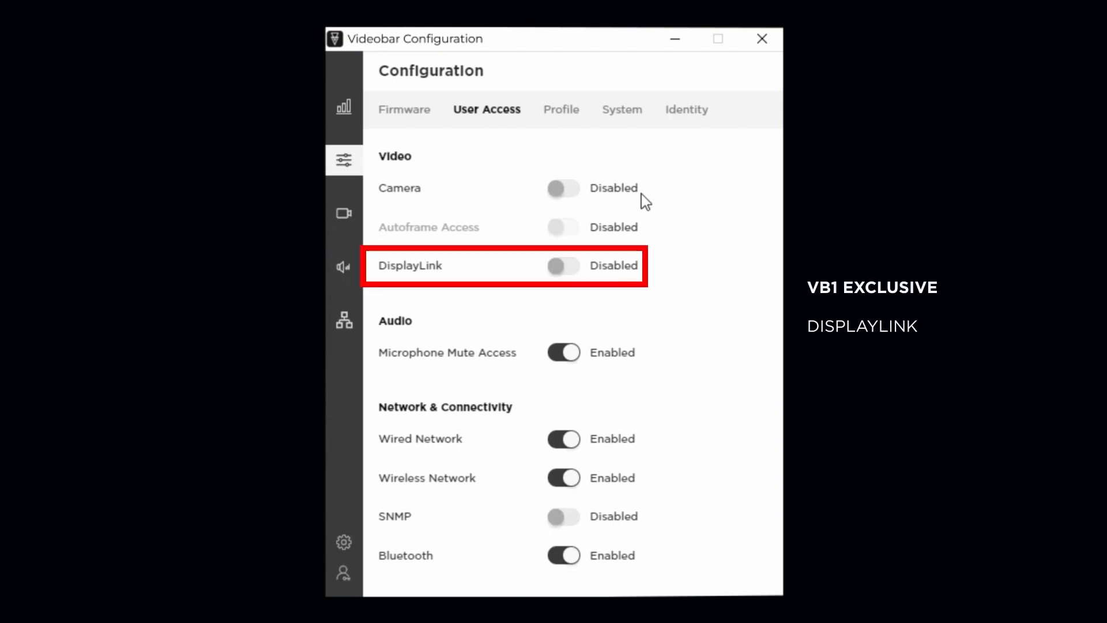
# - Re-enable Camera access and then Autoframe Access, leaving DisplayLink disabled
pyautogui.click(563, 188)
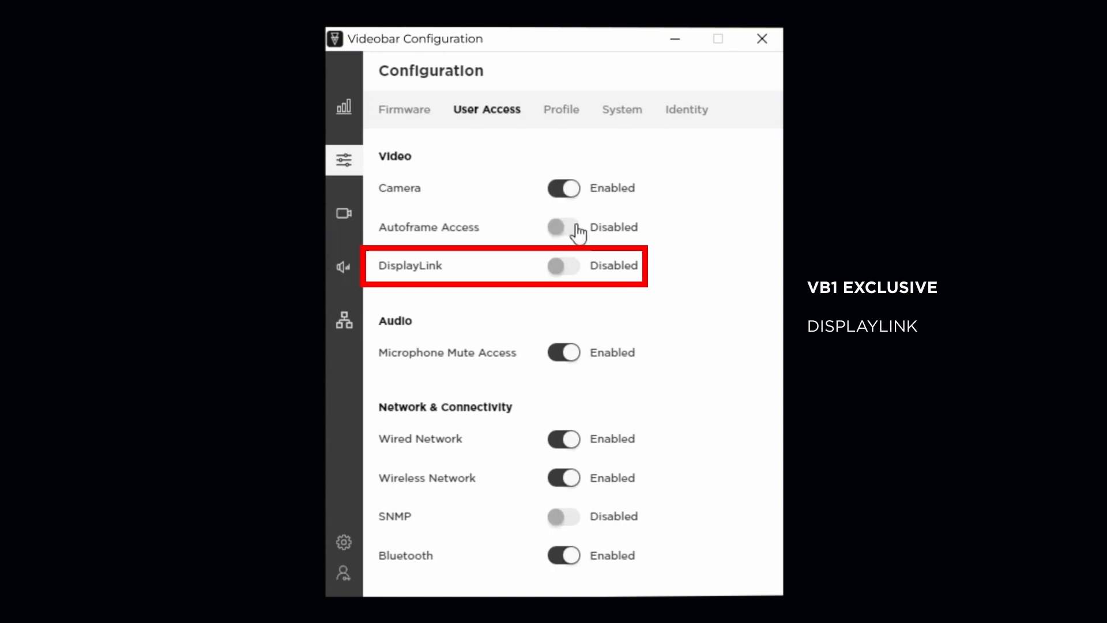
pyautogui.click(562, 227)
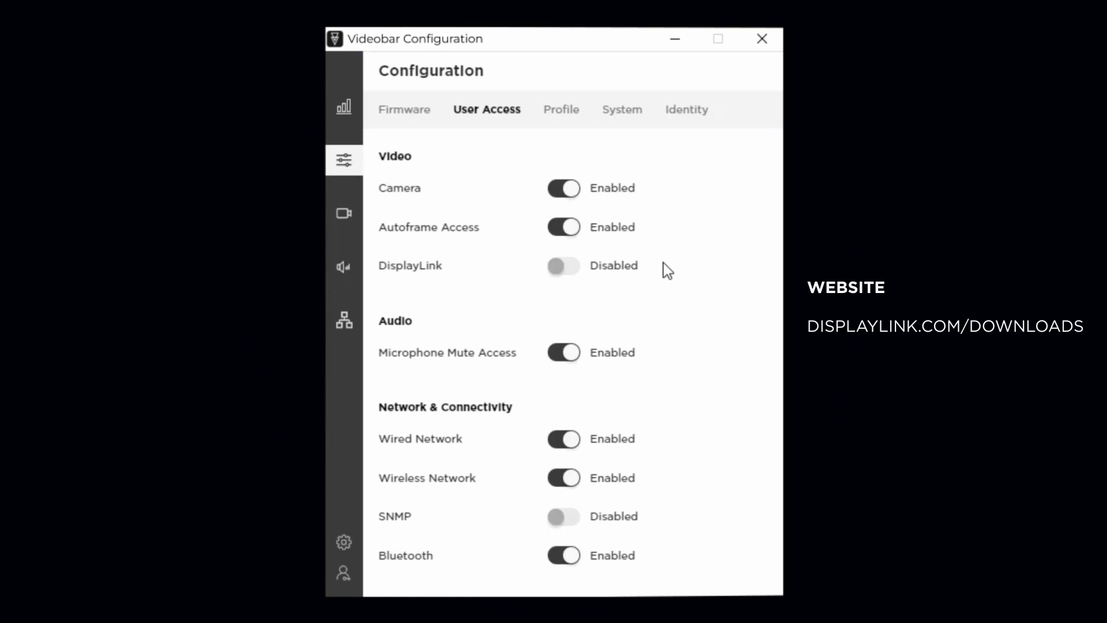
pyautogui.moveTo(582, 270)
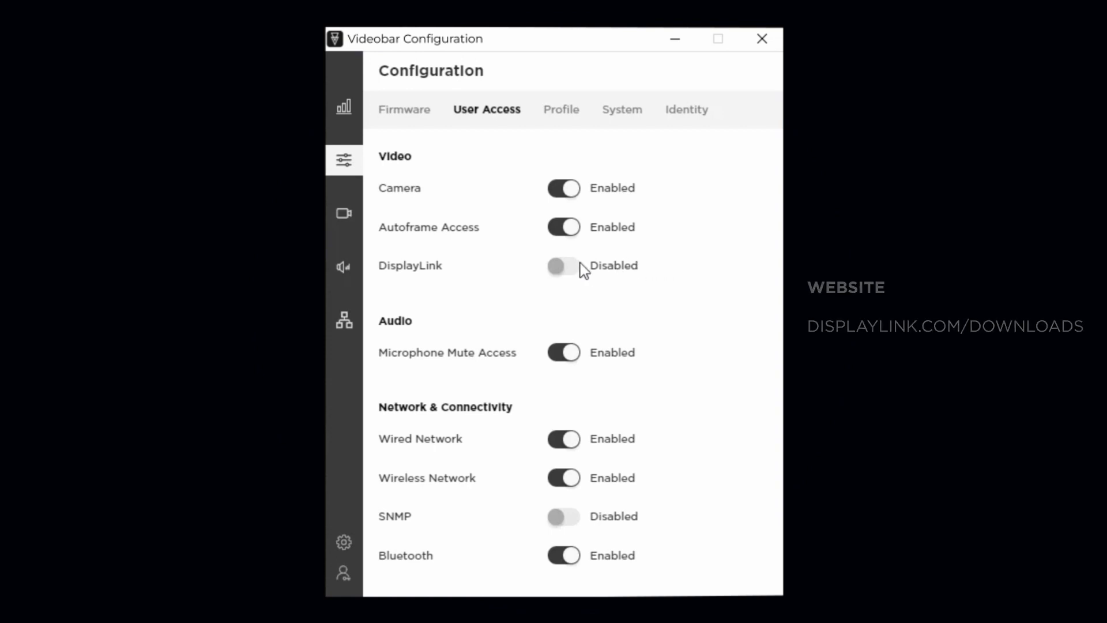
# - Enable DisplayLink and disable Microphone Mute Access
pyautogui.click(562, 265)
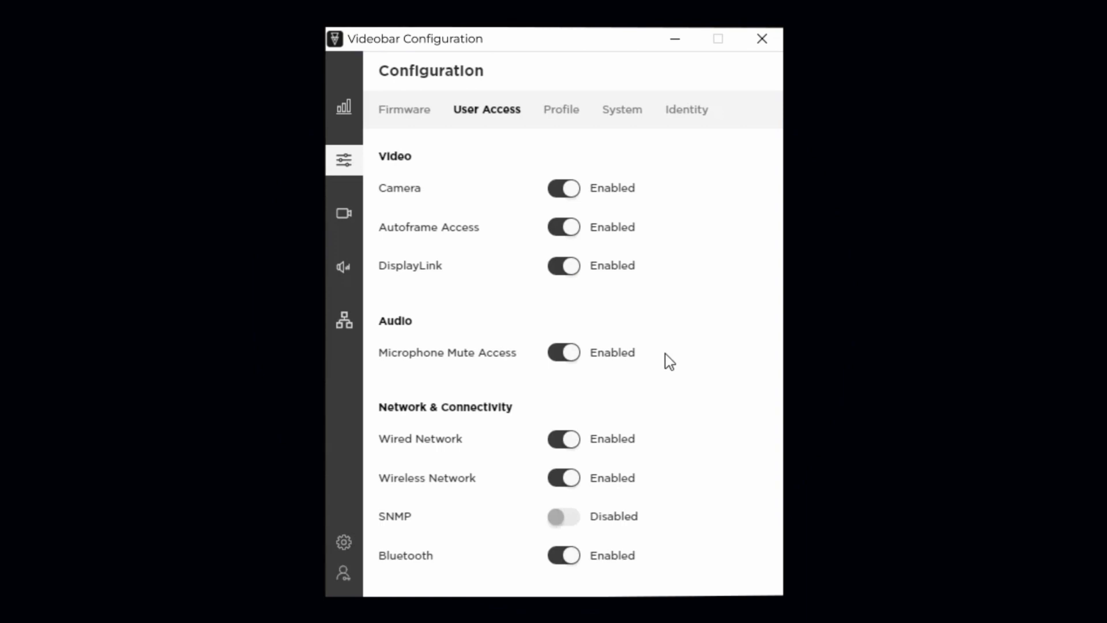
pyautogui.moveTo(654, 365)
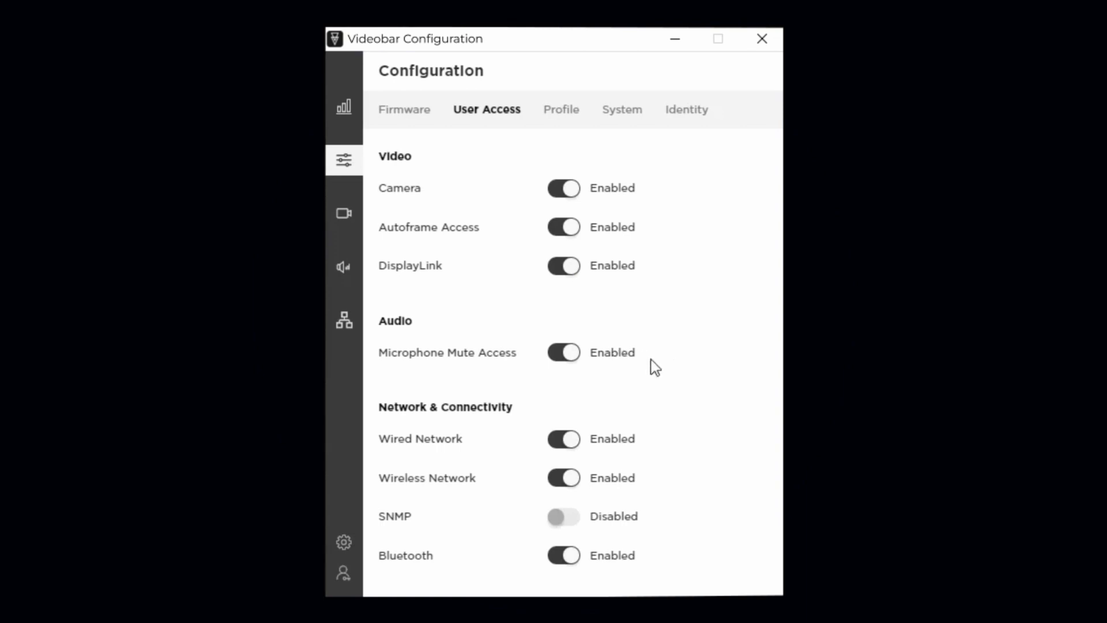
pyautogui.click(564, 353)
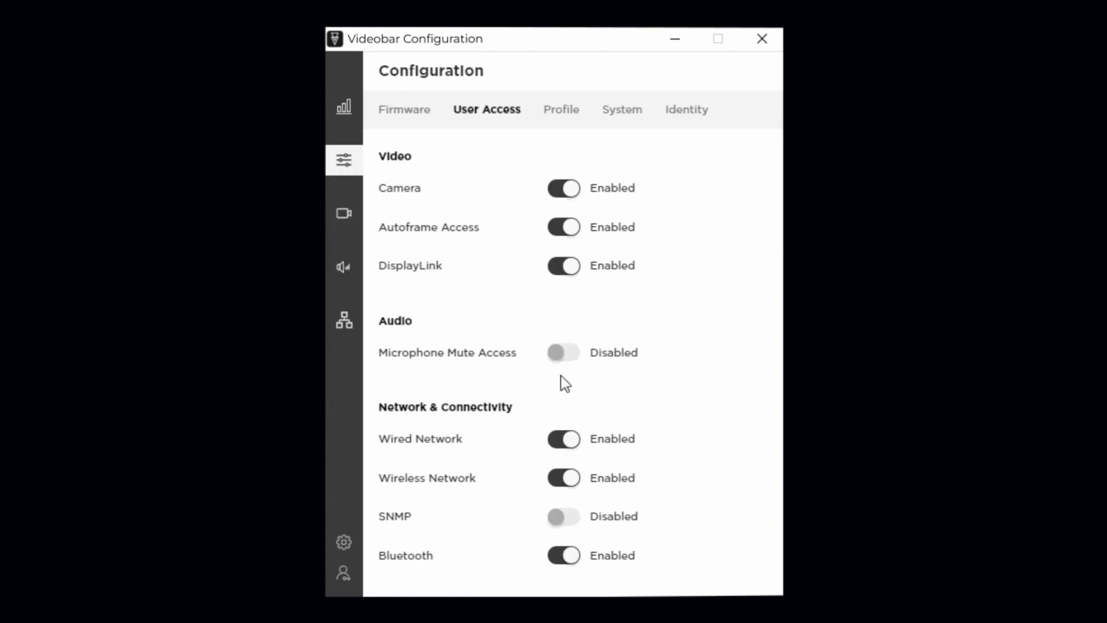
pyautogui.moveTo(671, 438)
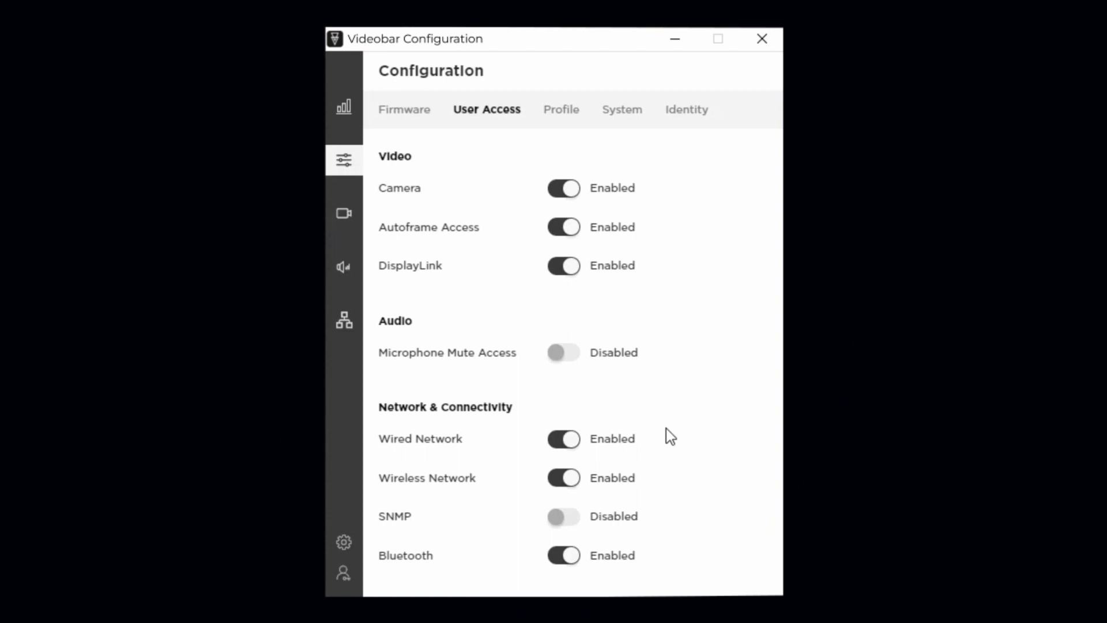
# - Disable Wireless Network, switching Wired Network off and back on around it
pyautogui.click(563, 438)
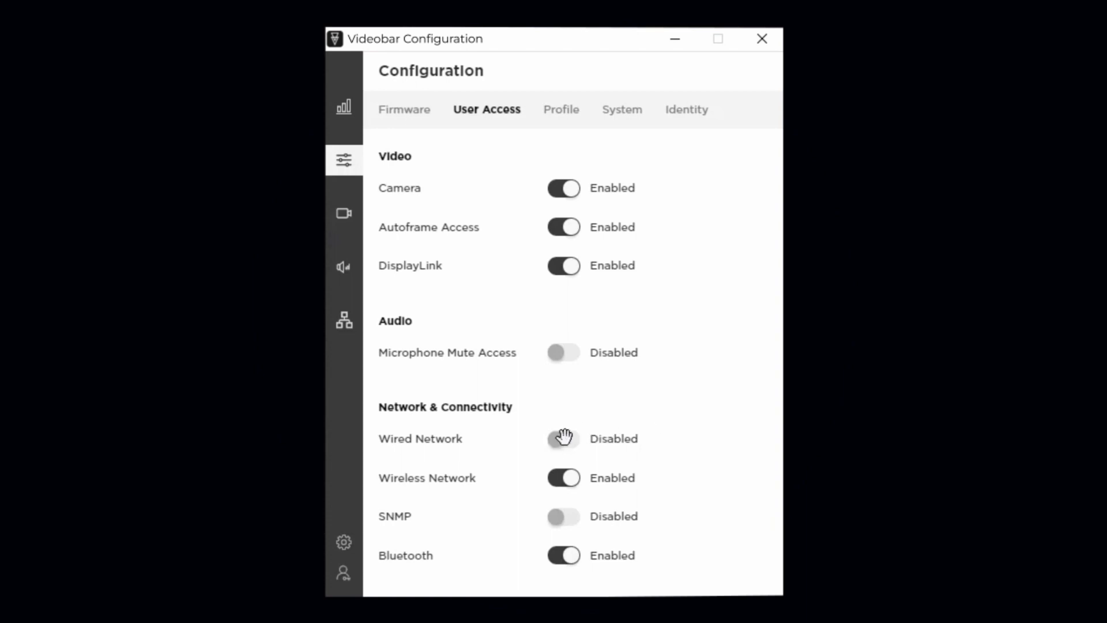
pyautogui.moveTo(678, 442)
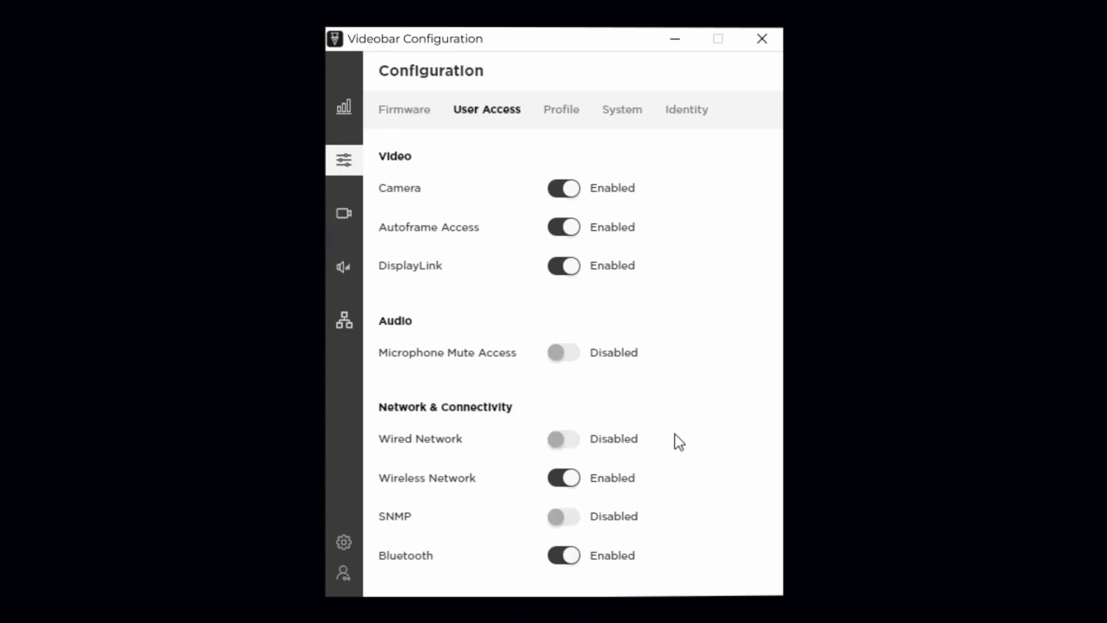
pyautogui.click(564, 478)
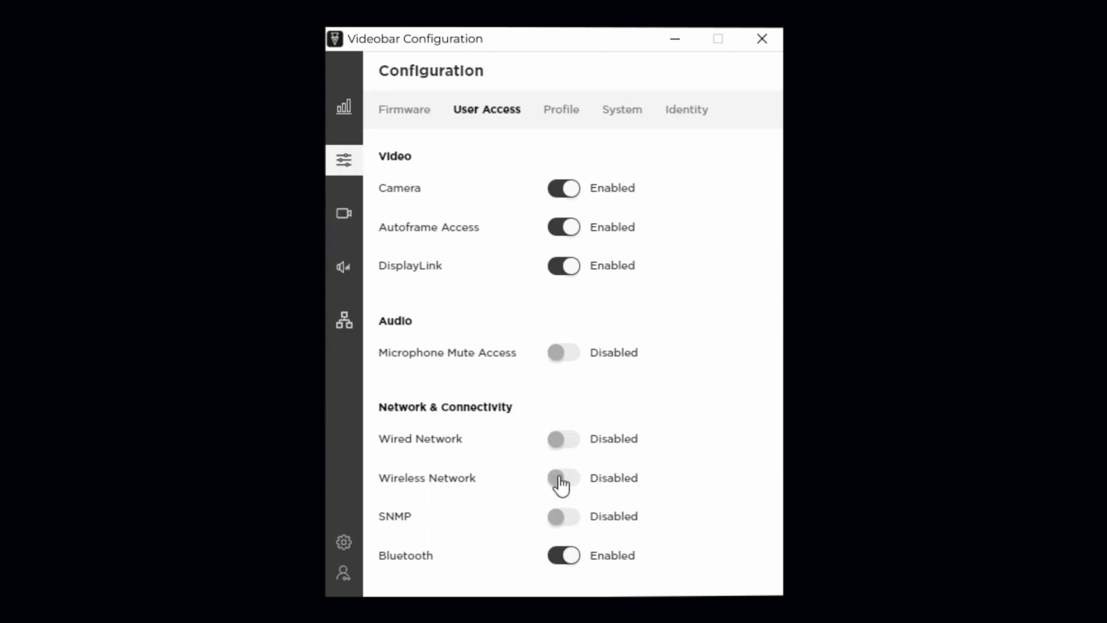
pyautogui.moveTo(583, 455)
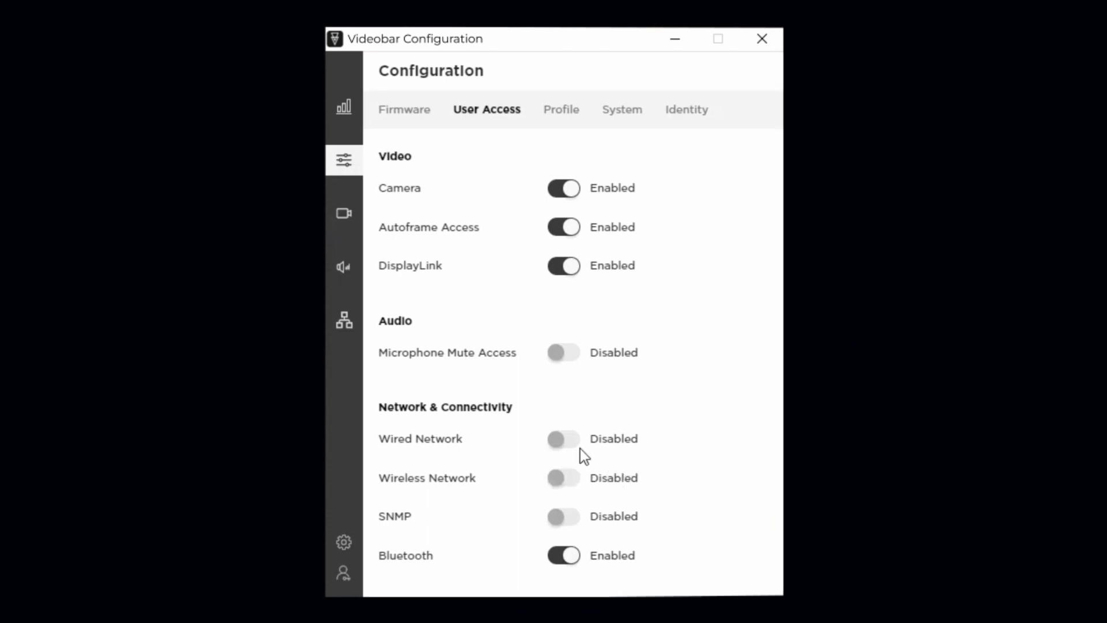
pyautogui.click(562, 438)
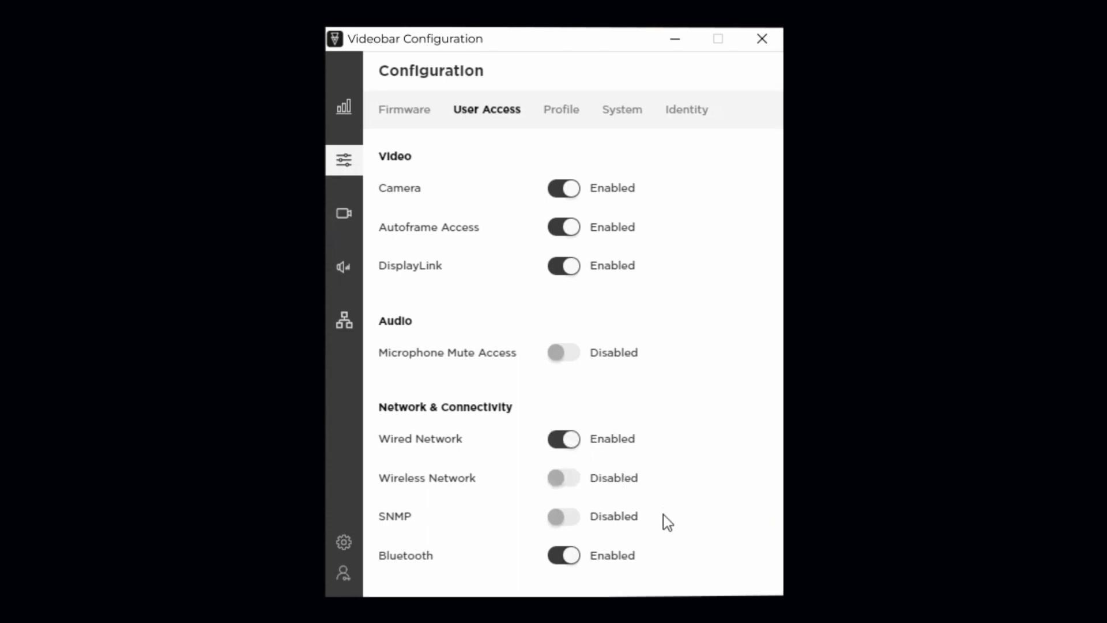